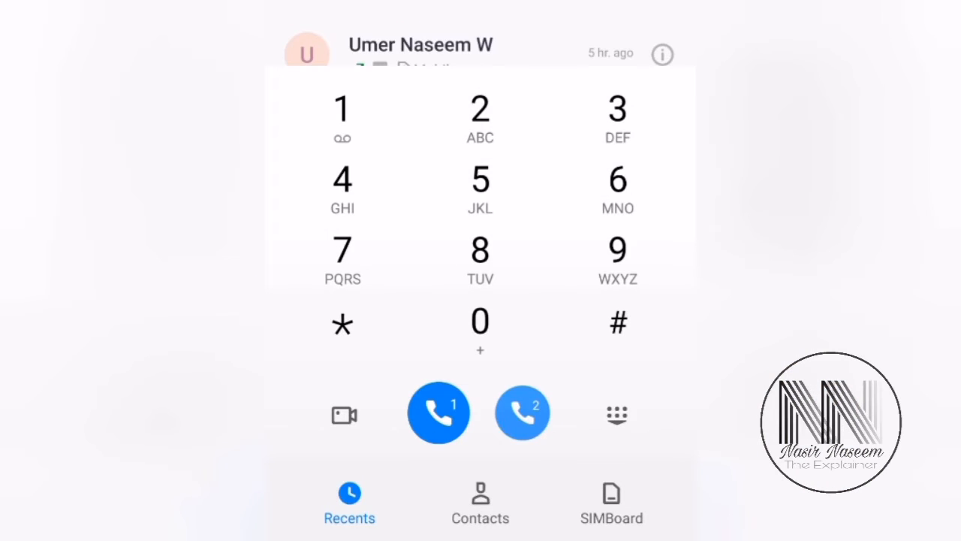
Step: Query forwarding status with *#67#; Jazz reports voice forwarded, other services not forwarded
left_click(342, 324)
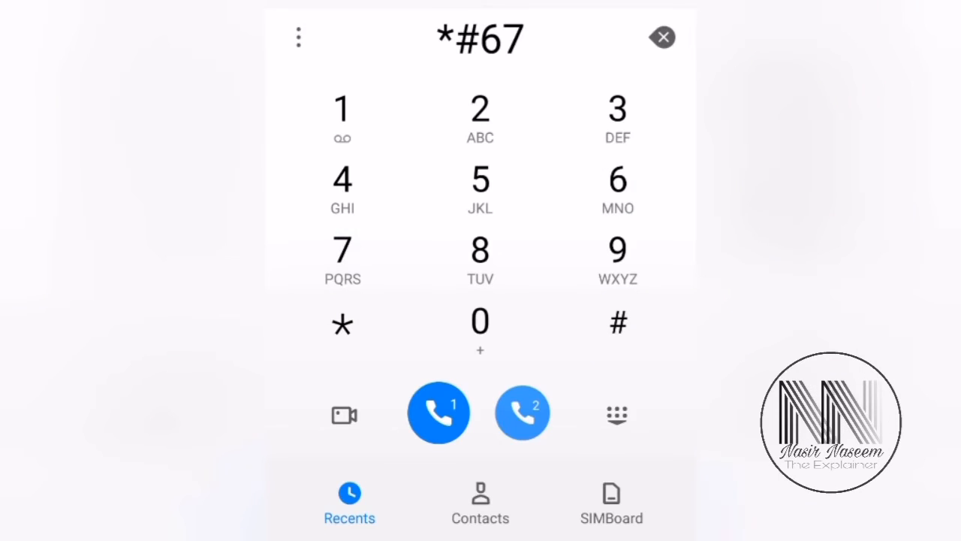
left_click(619, 322)
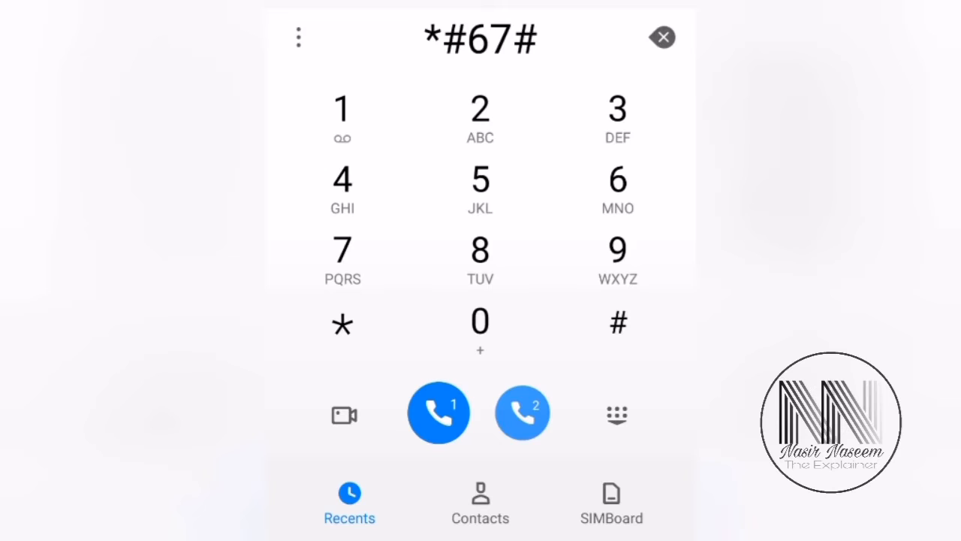
left_click(438, 411)
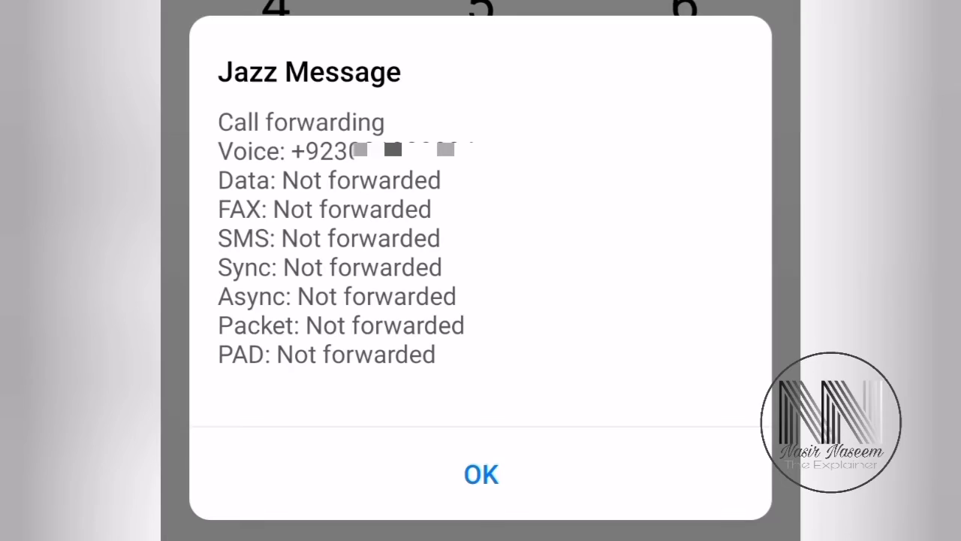
left_click(480, 475)
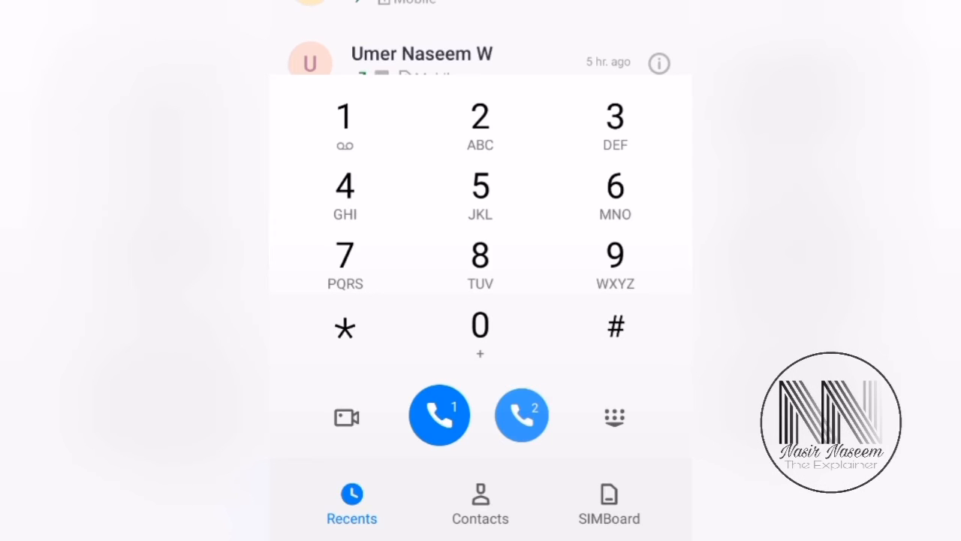
Step: Dial #002# to cancel all forwarding; Jazz confirms the service is disabled
left_click(481, 123)
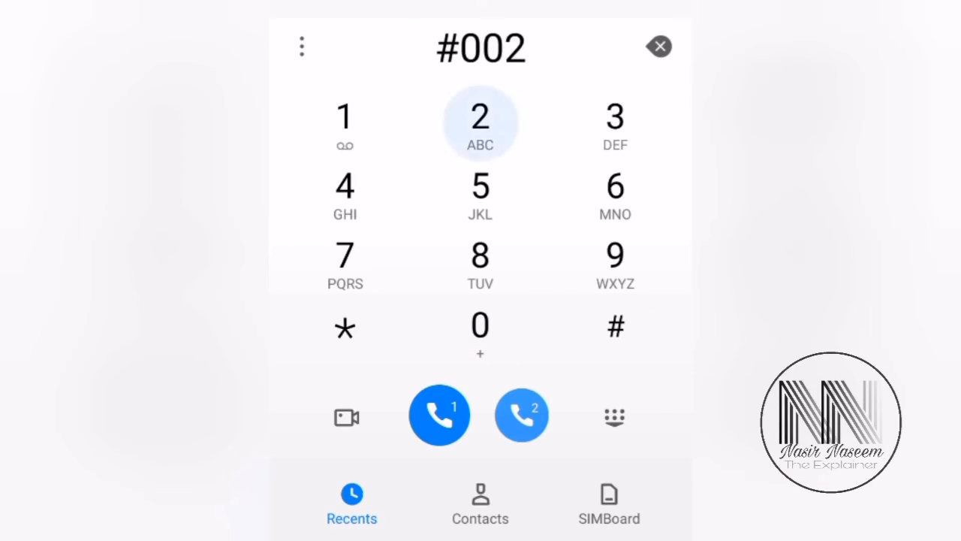
left_click(616, 325)
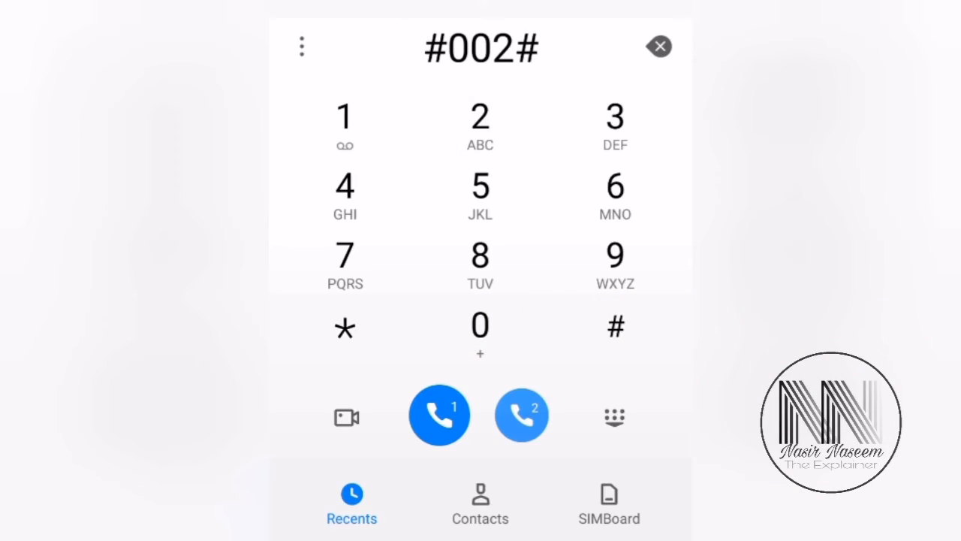
left_click(439, 414)
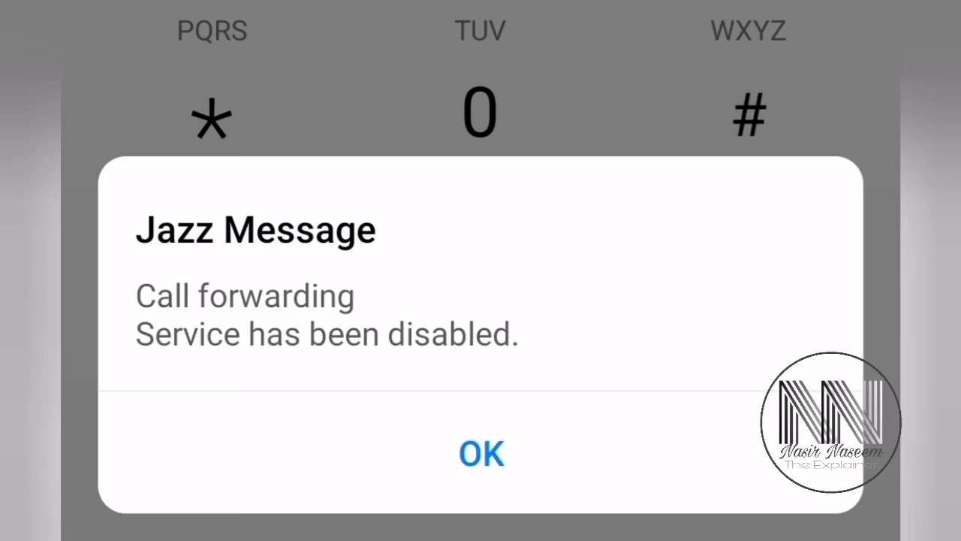
Step: Re-run the *#67# status check; every service, including voice, now shows Not forwarded
left_click(480, 453)
type("*#67")
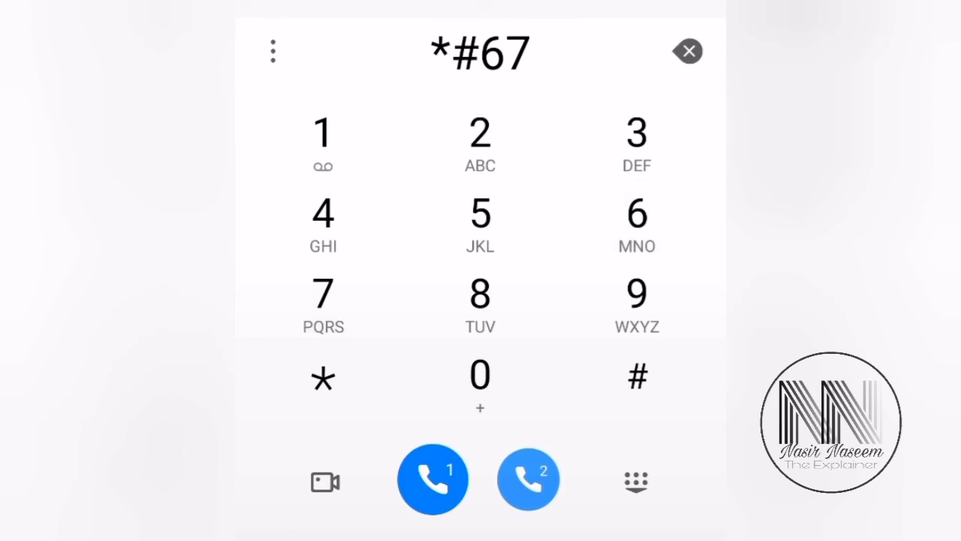
left_click(432, 477)
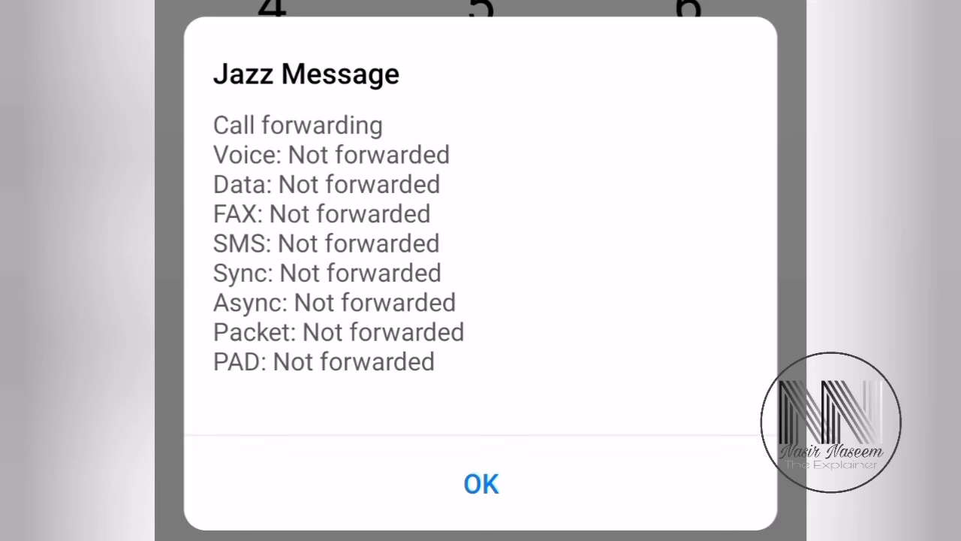
left_click(481, 484)
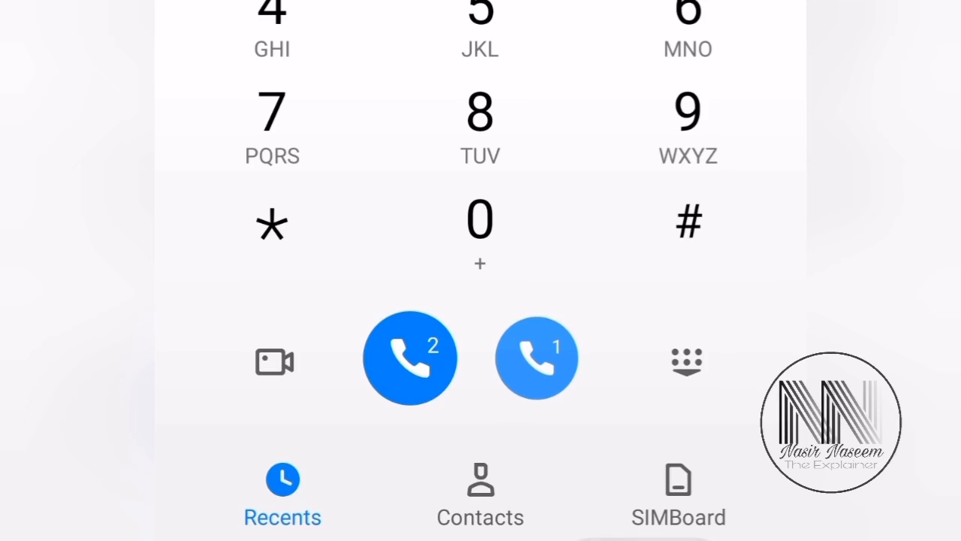